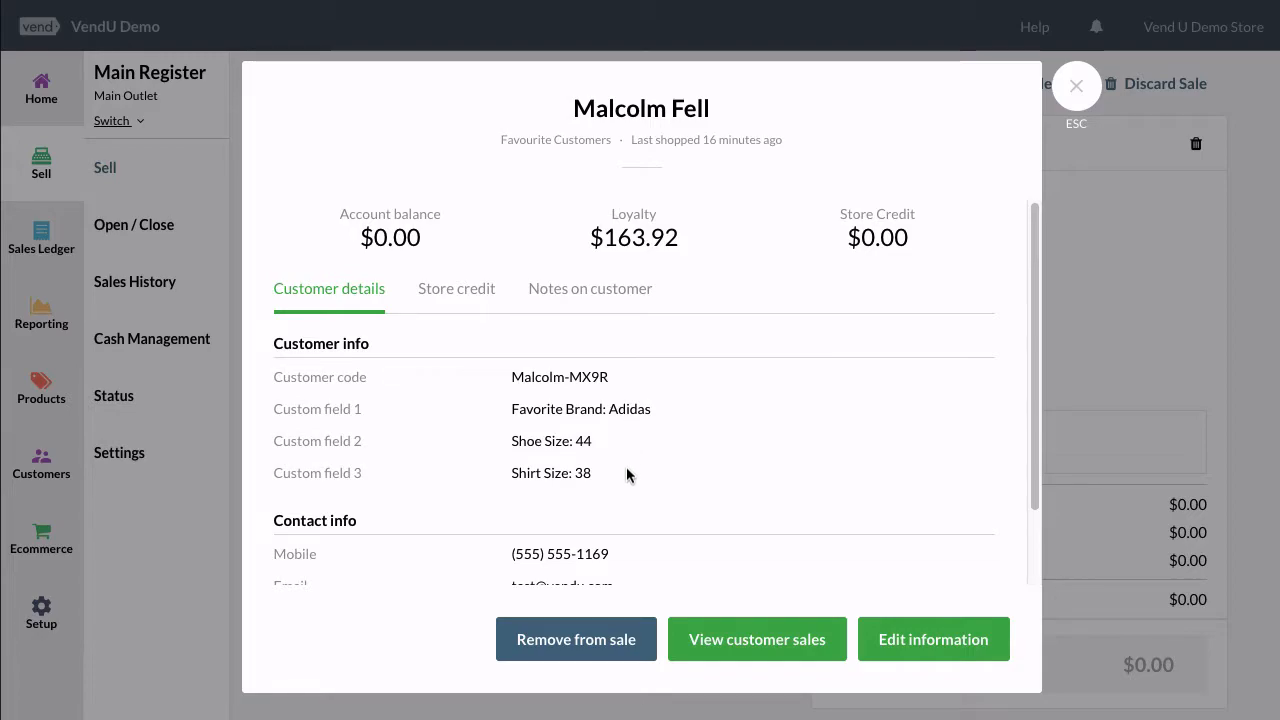
scroll(down, 3)
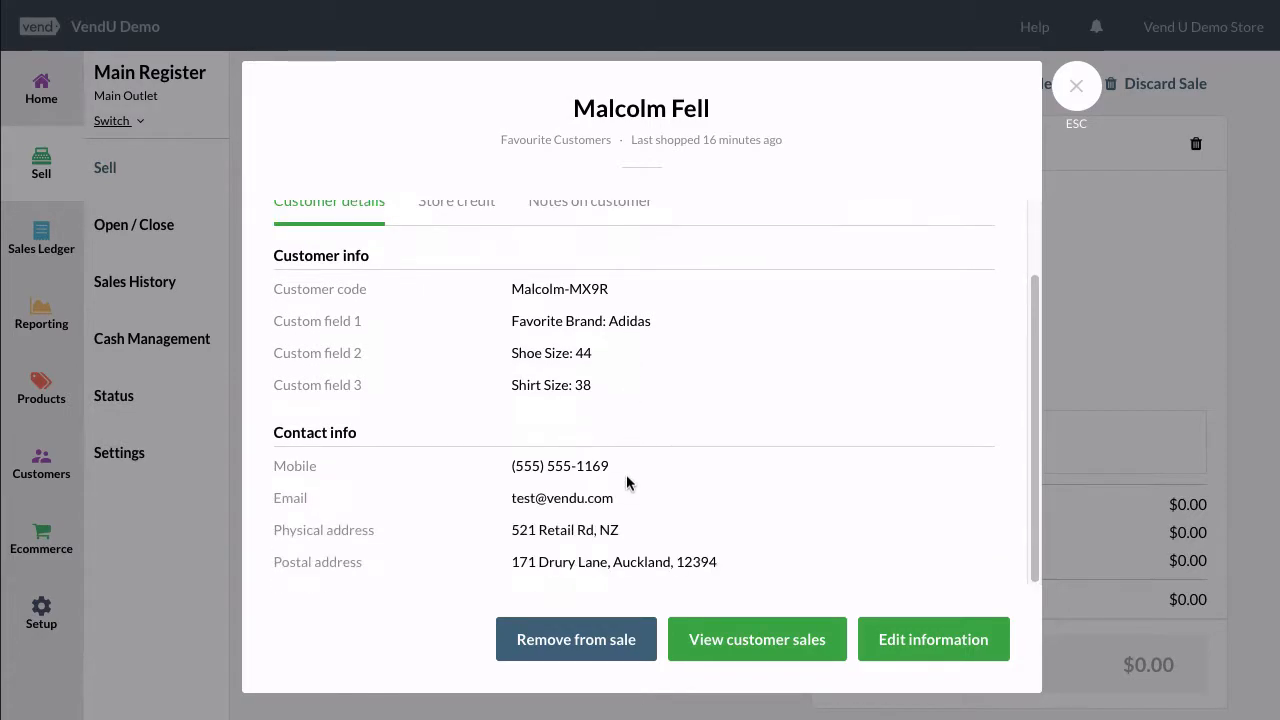
mouse_move(630, 530)
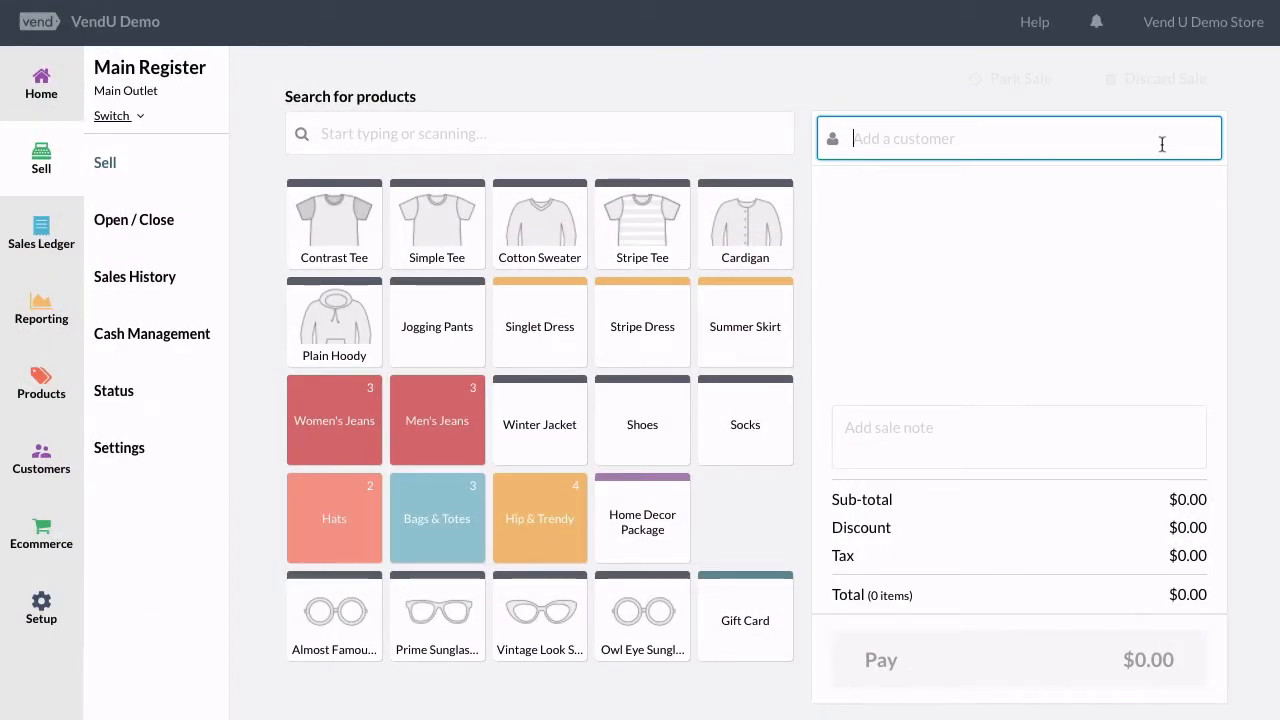
text(David)
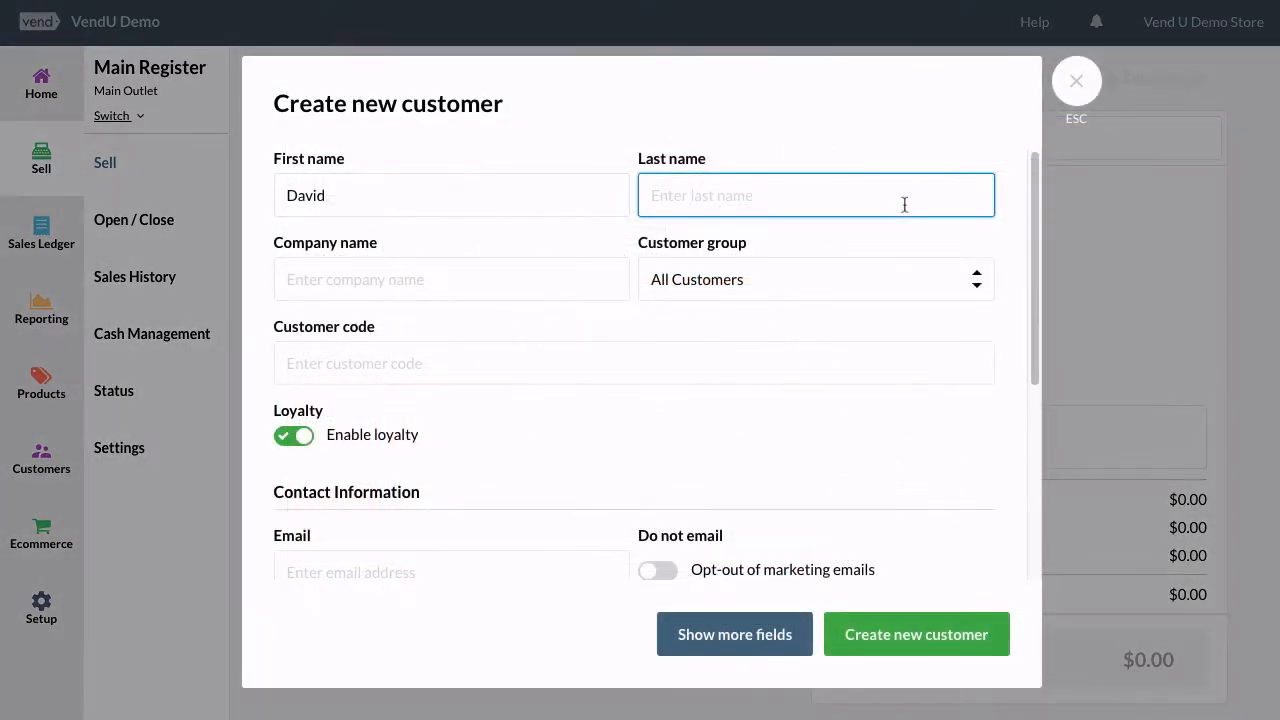
scroll(down, 3)
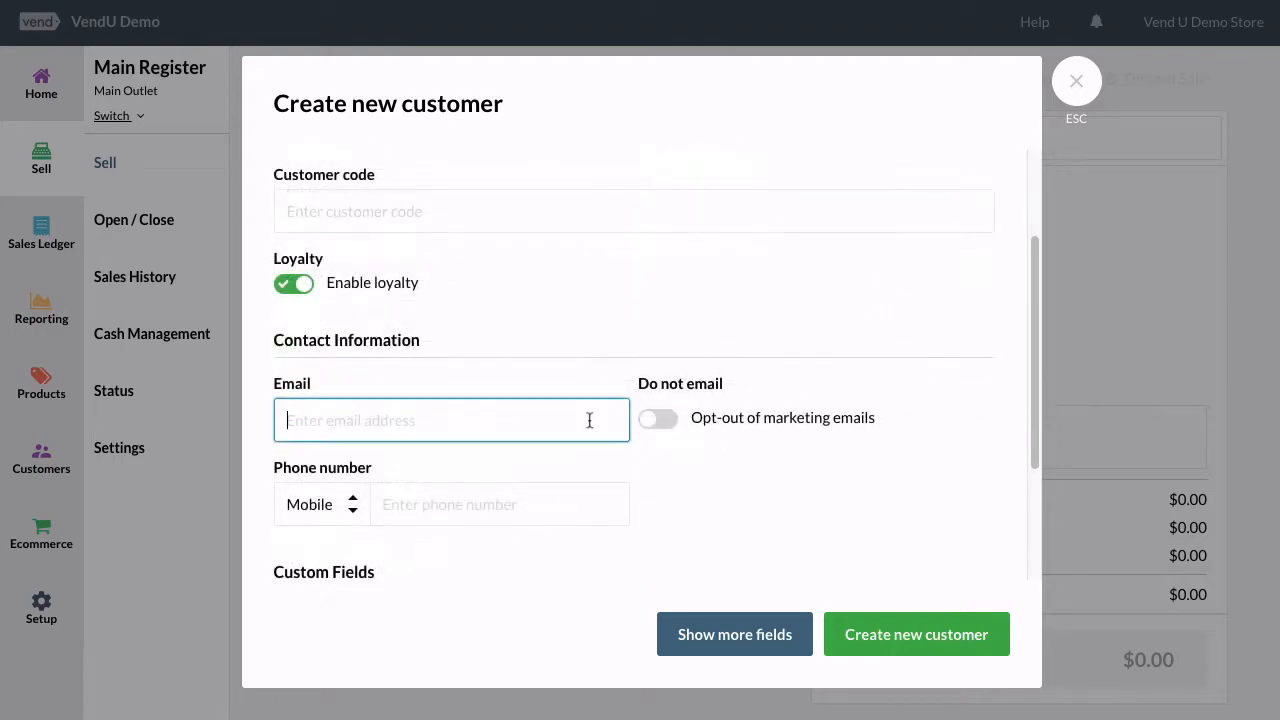
text(david.smith@test)
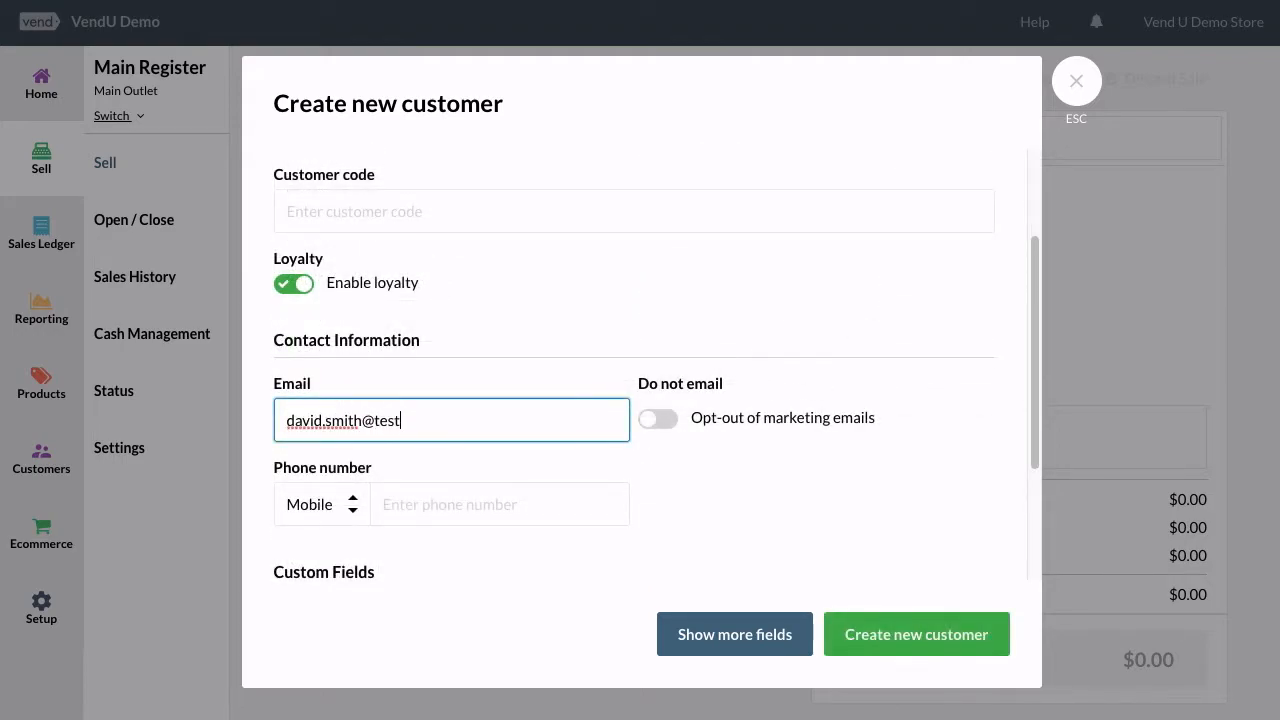
click(656, 420)
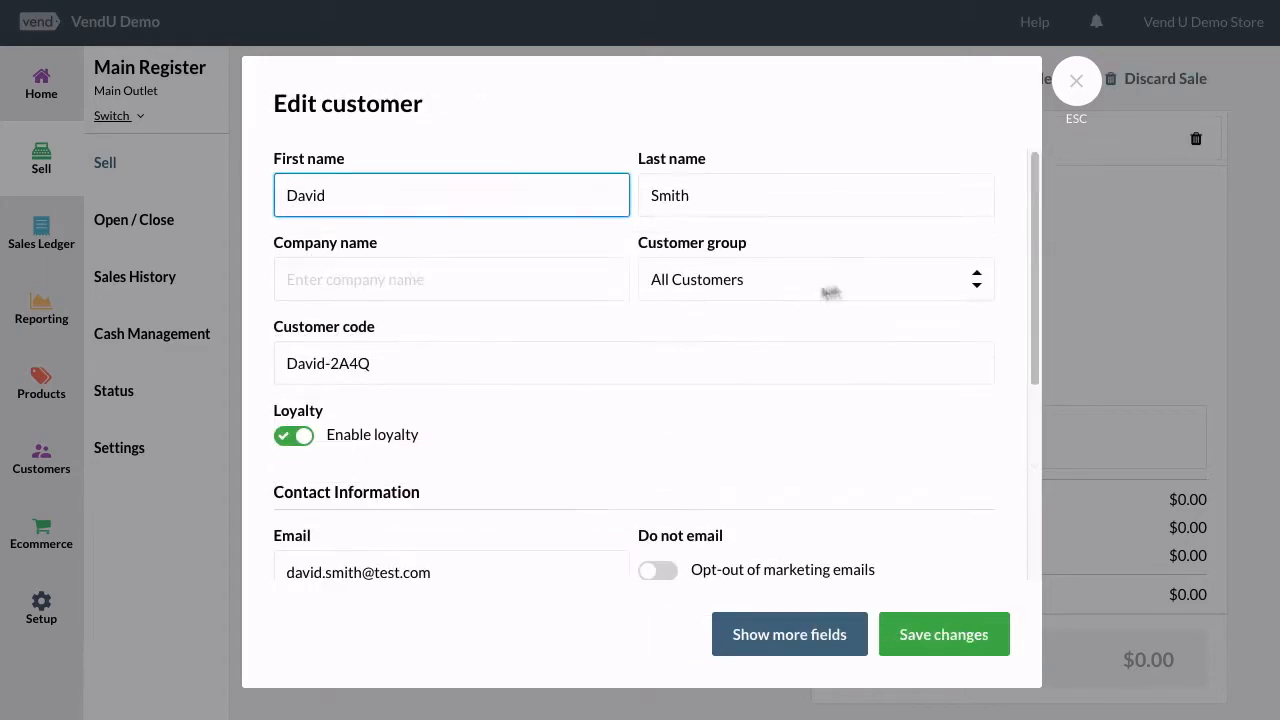
click(816, 280)
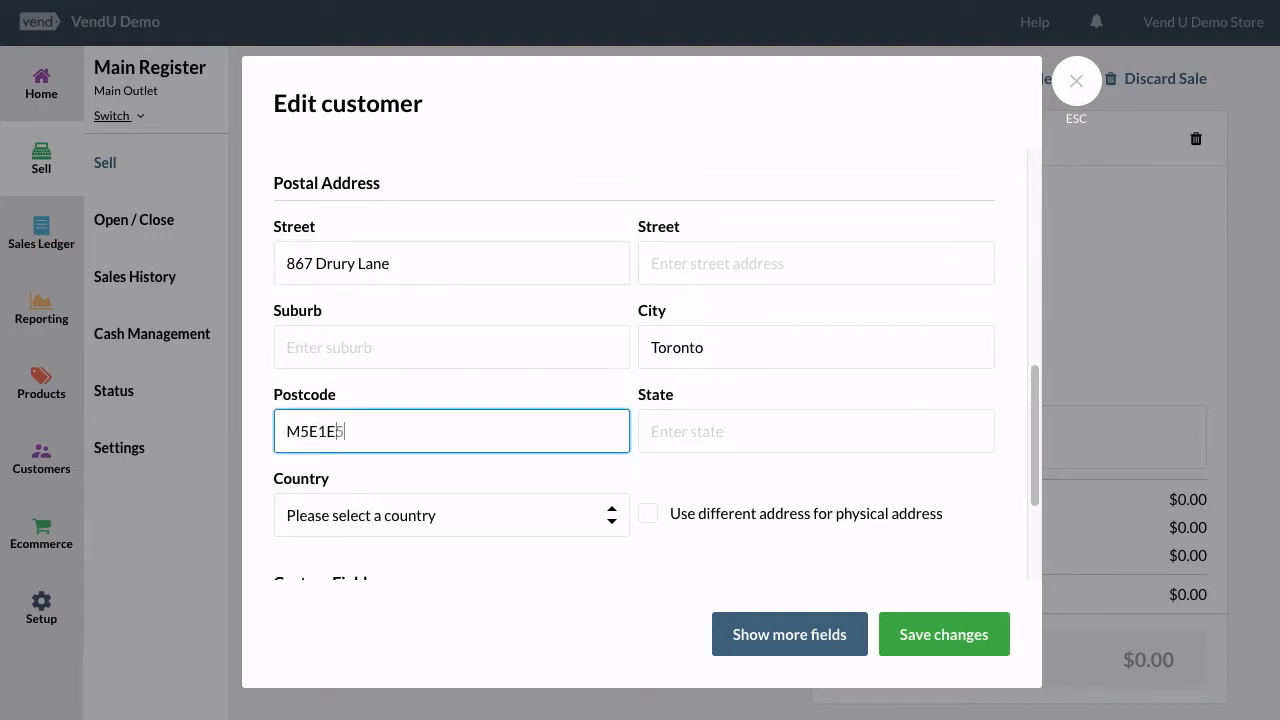
scroll(down, 3)
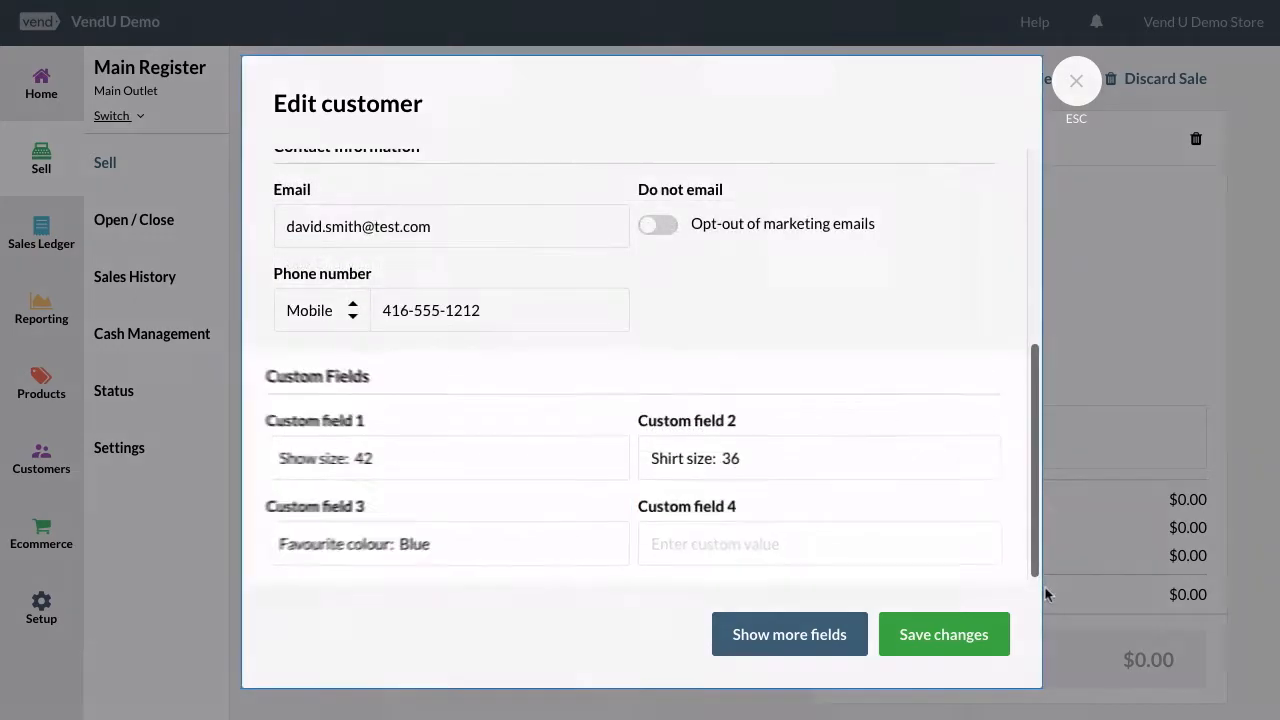
click(1076, 80)
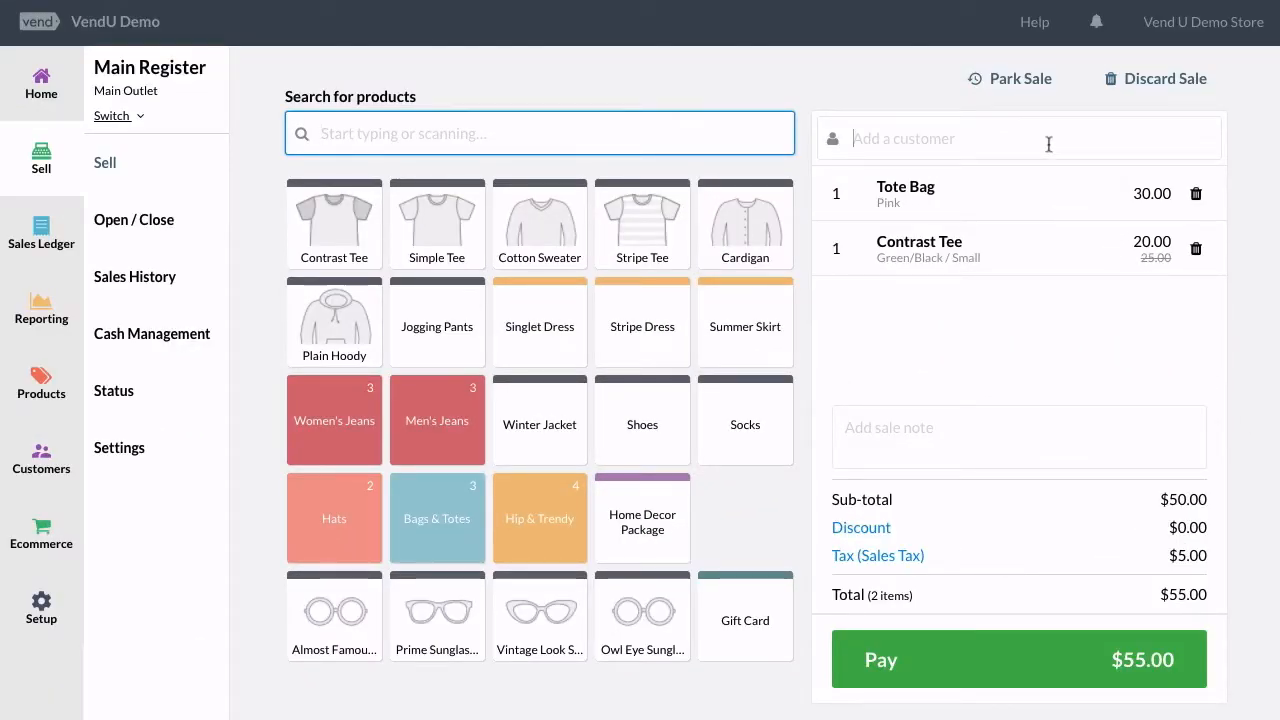
text(s)
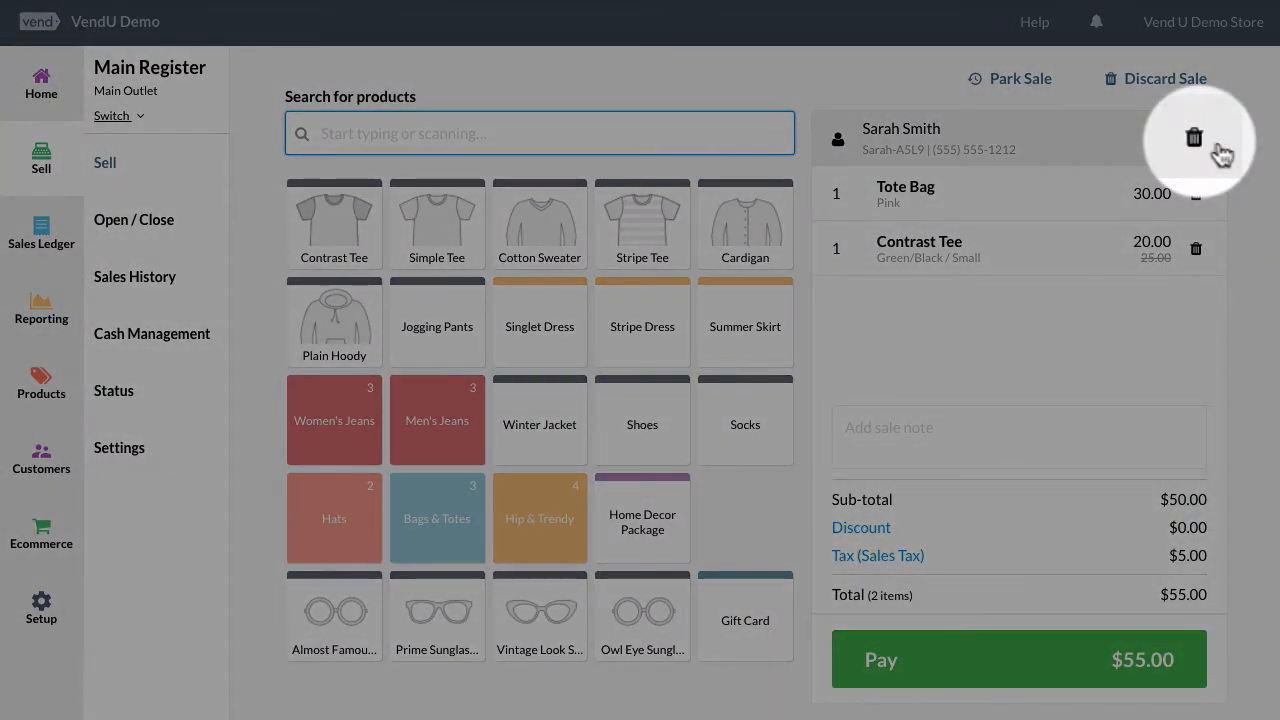
click(1194, 138)
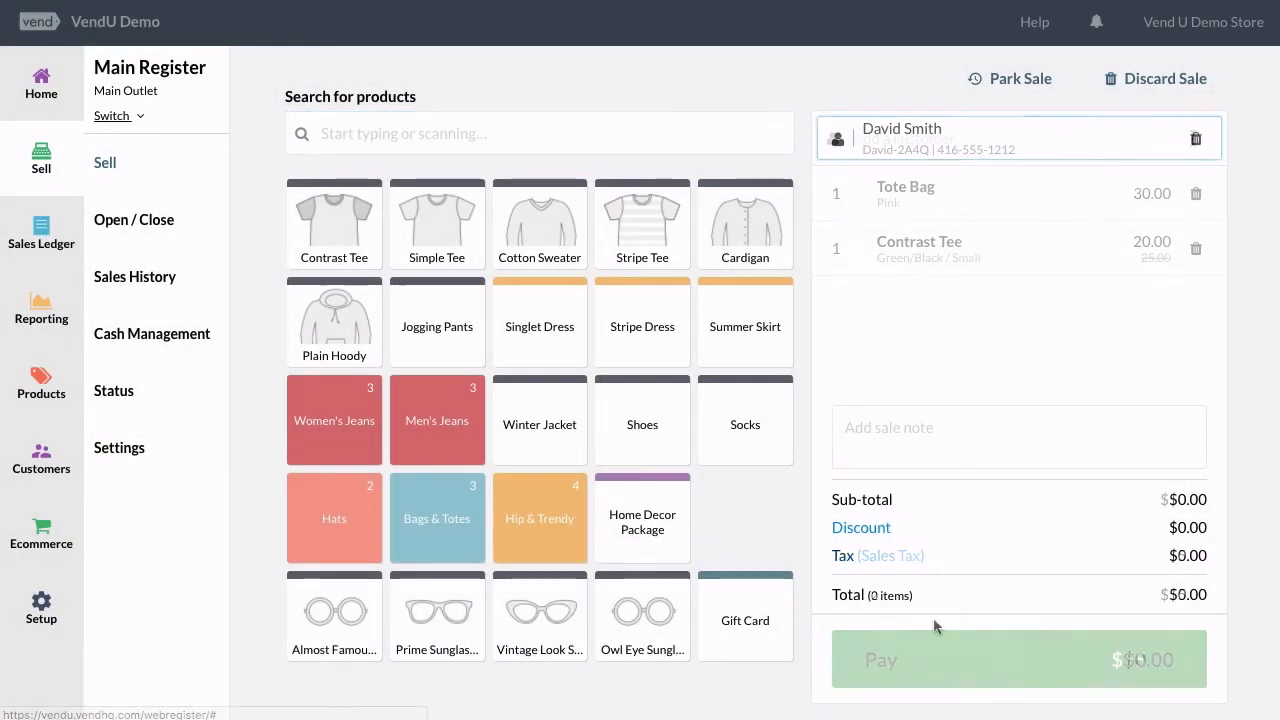
click(900, 138)
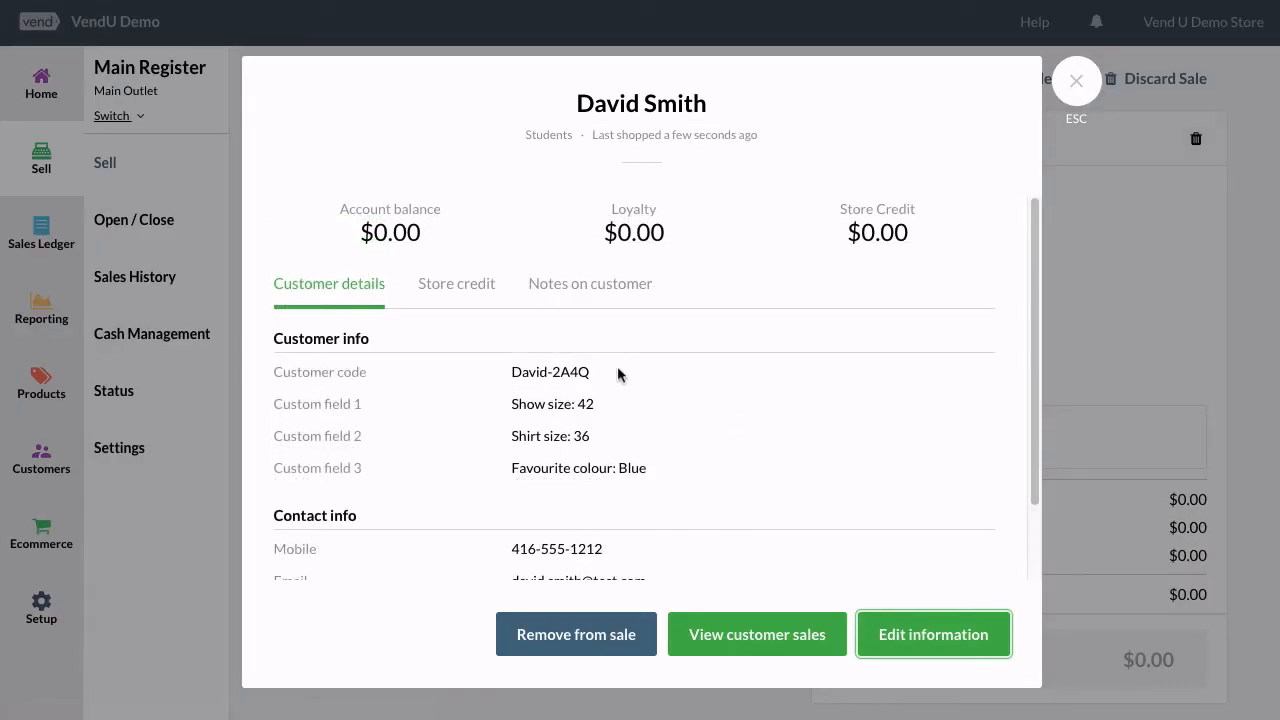
scroll(down, 3)
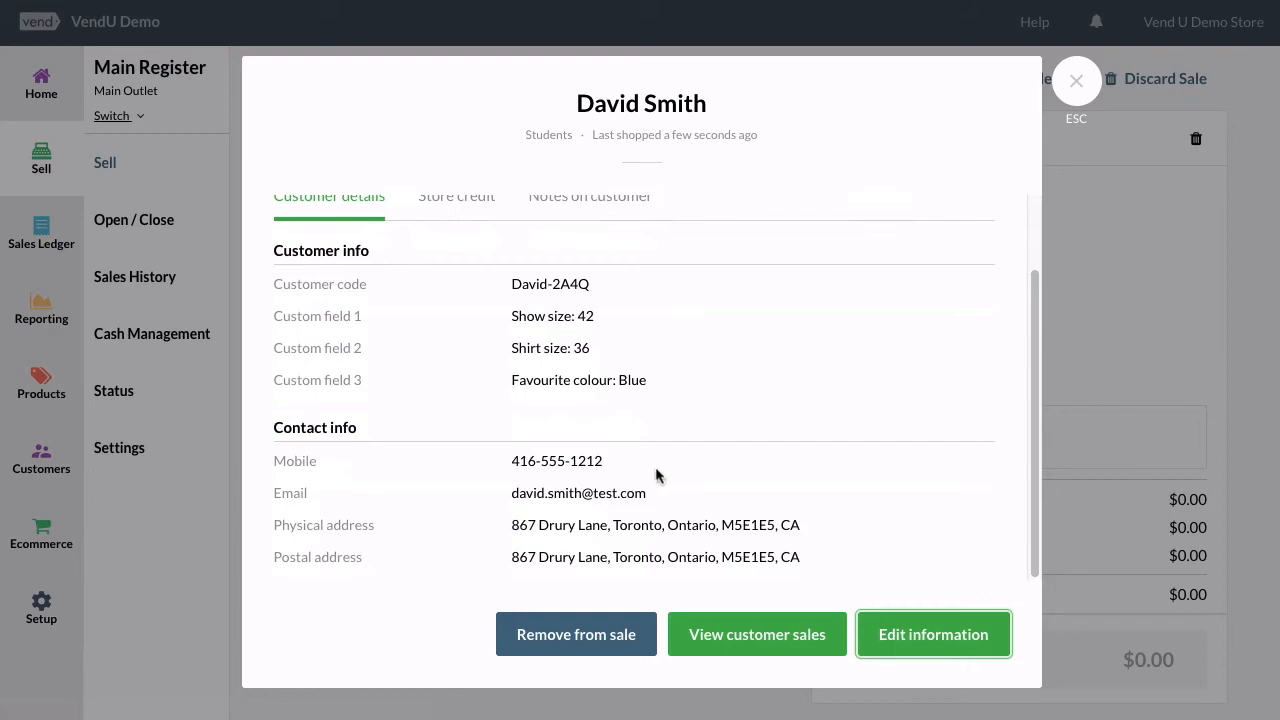